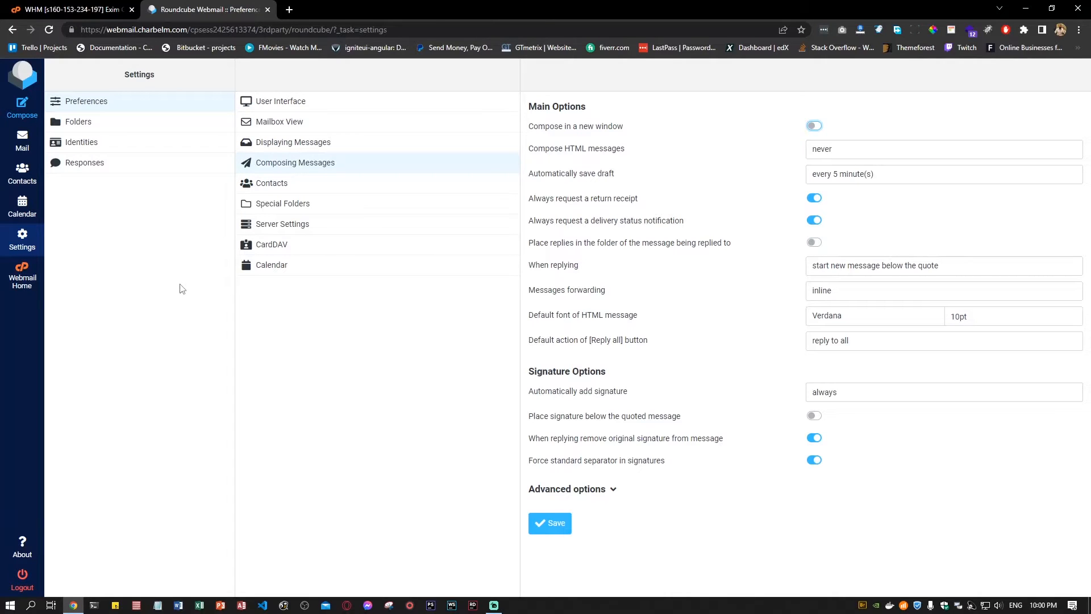
mouse_move(134, 184)
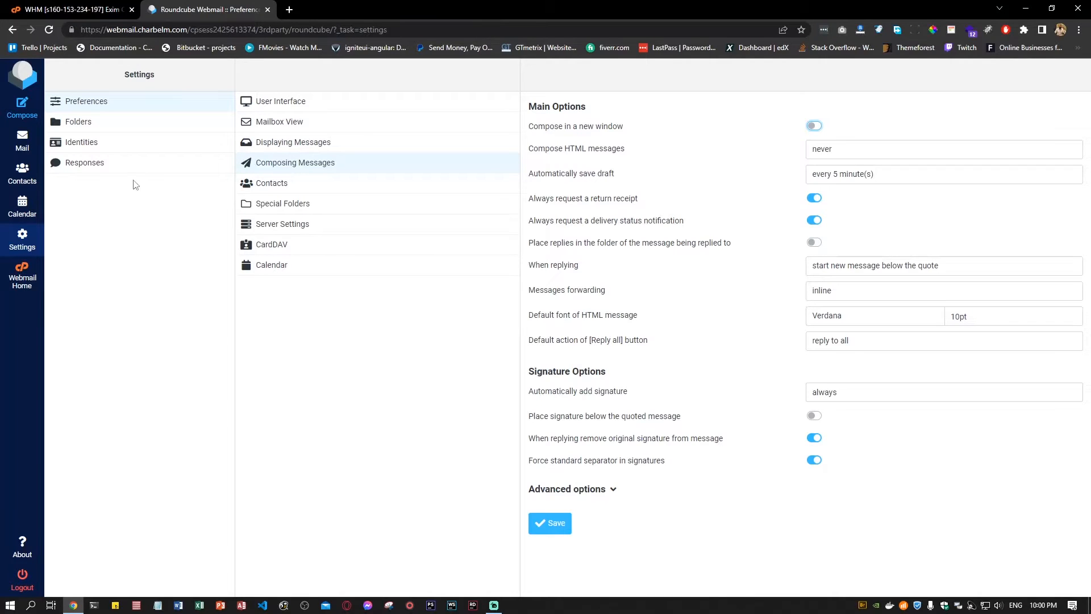
mouse_move(168, 184)
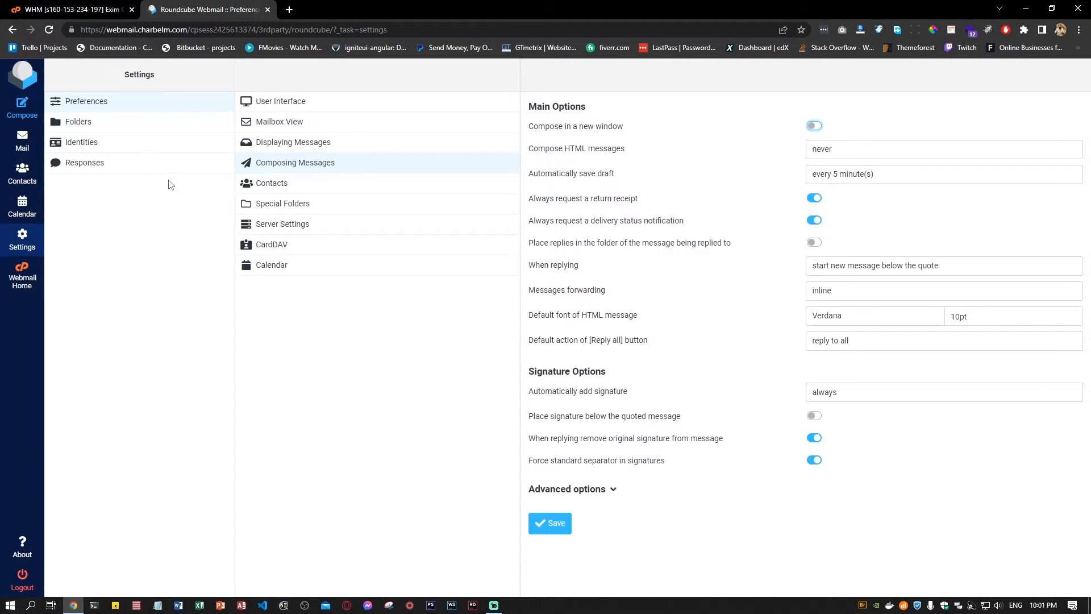
mouse_move(175, 192)
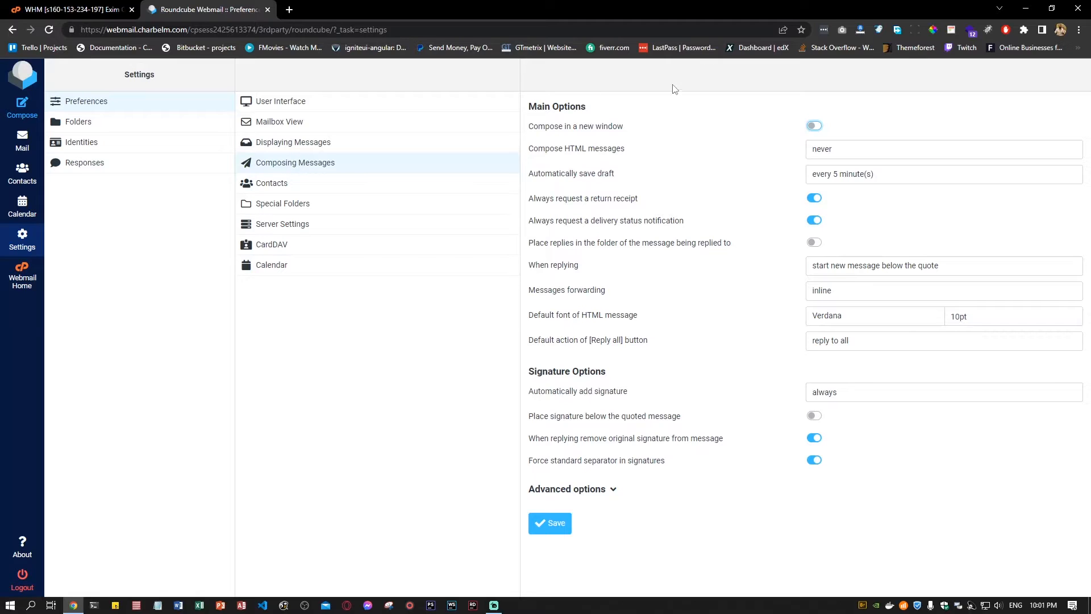
Highlight the return receipt preference, then switch to the WHM Exim Configuration Manager tab.
double_click(554, 199)
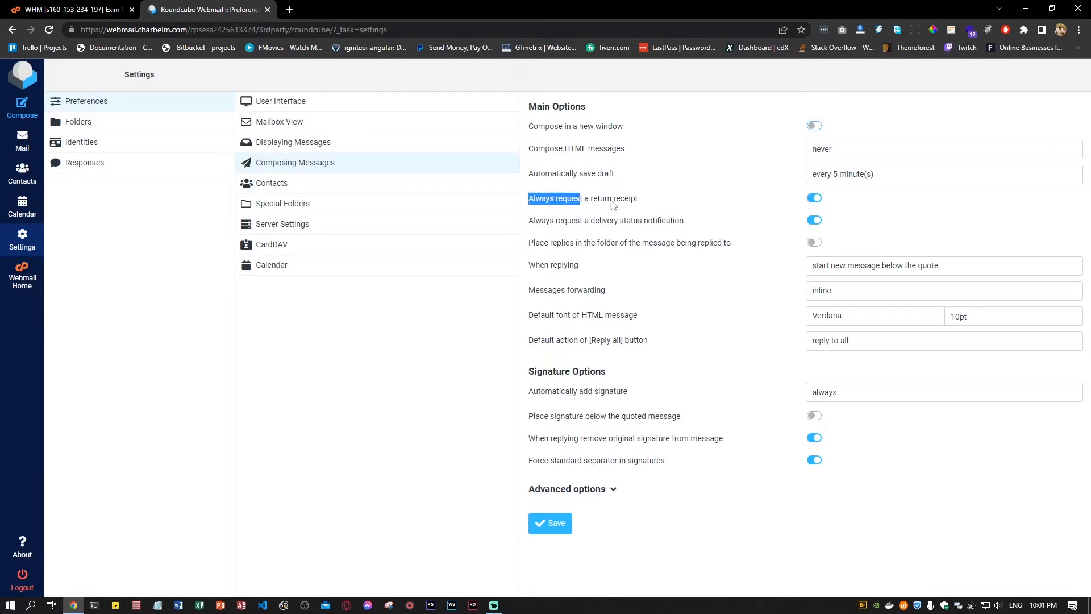
double_click(583, 198)
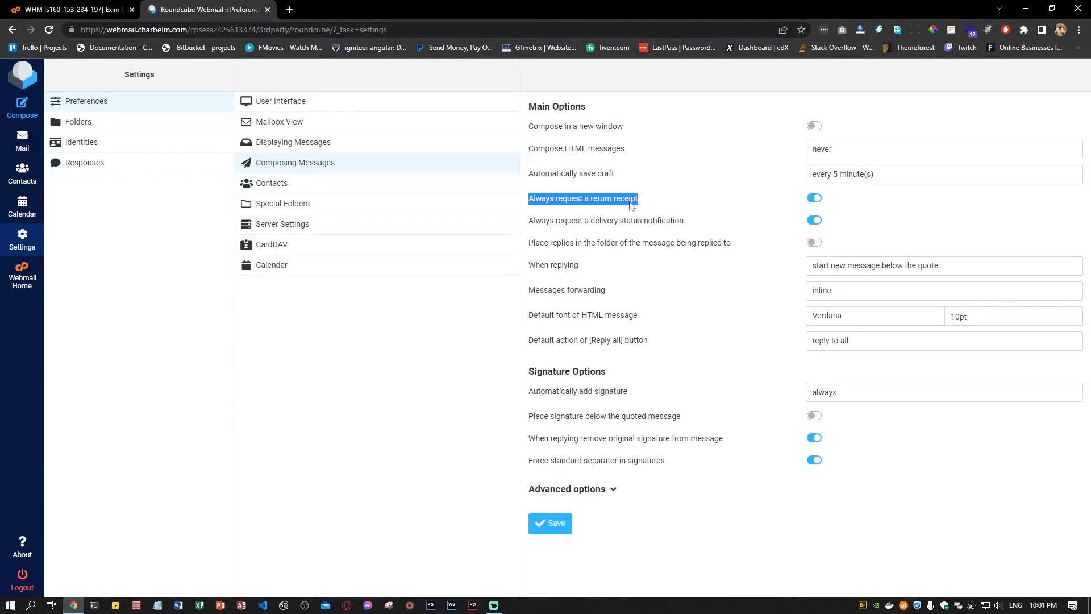
mouse_move(624, 228)
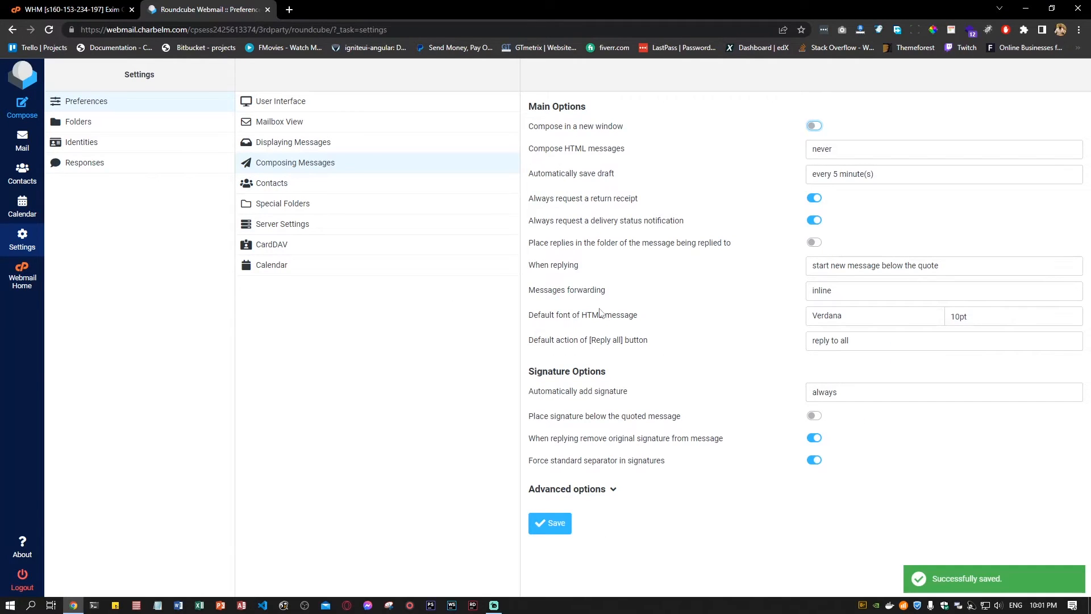
mouse_move(728, 251)
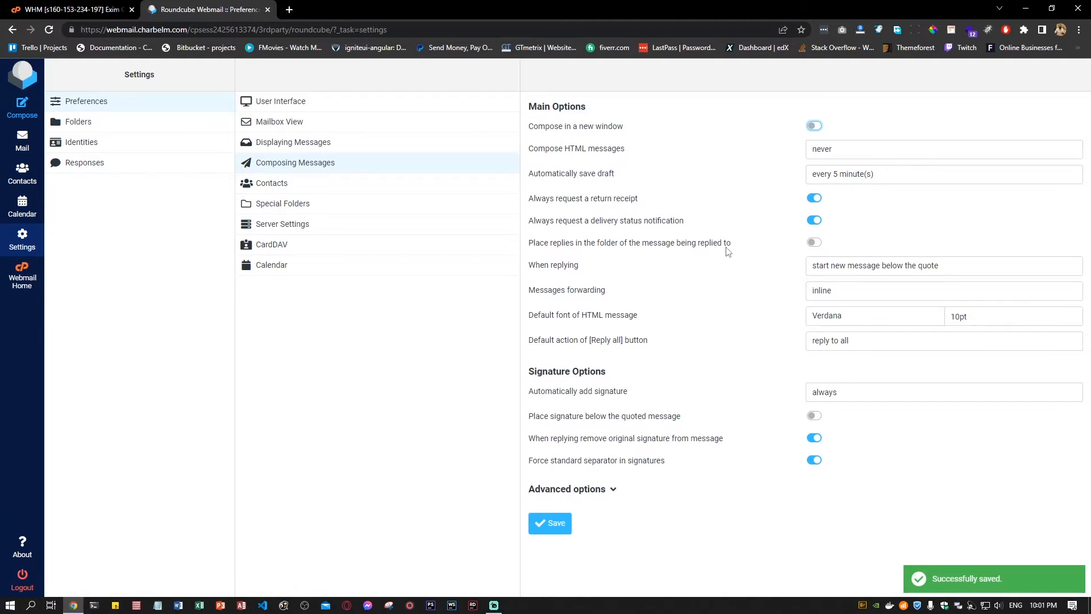
mouse_move(69, 9)
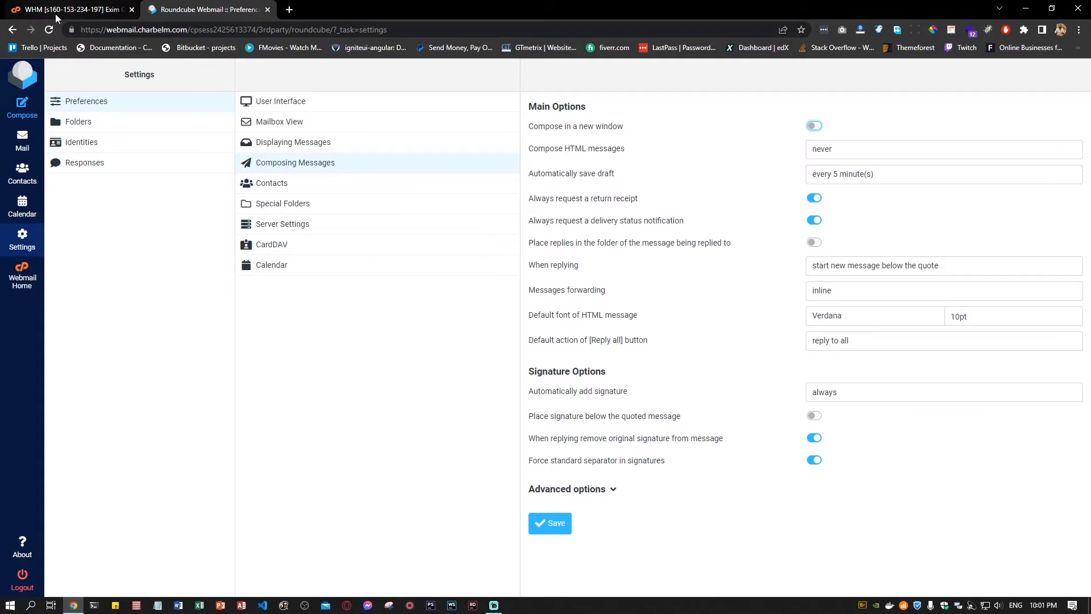
mouse_move(65, 10)
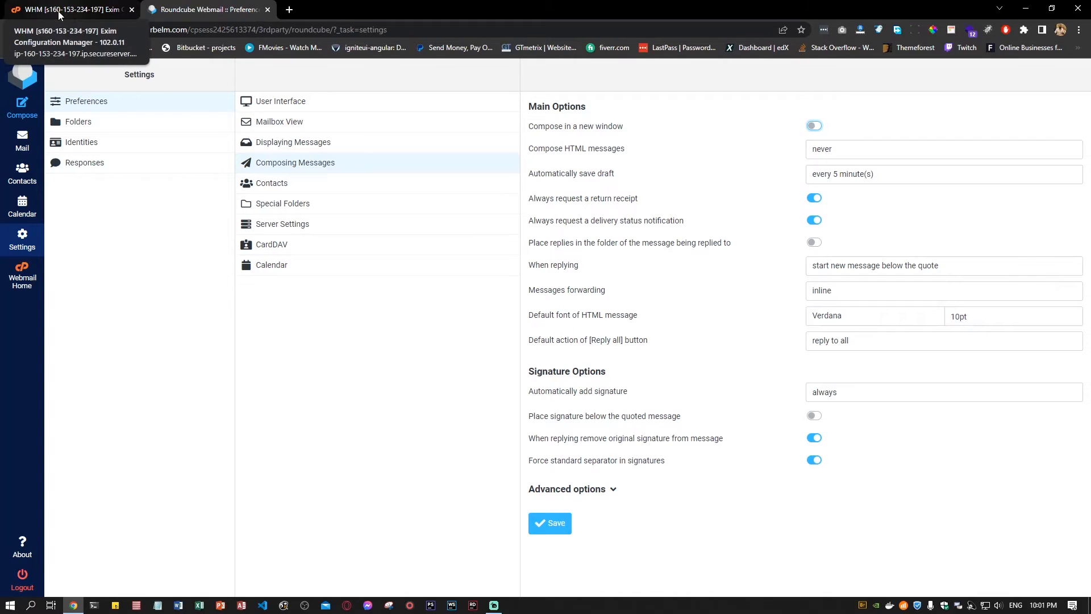
left_click(69, 9)
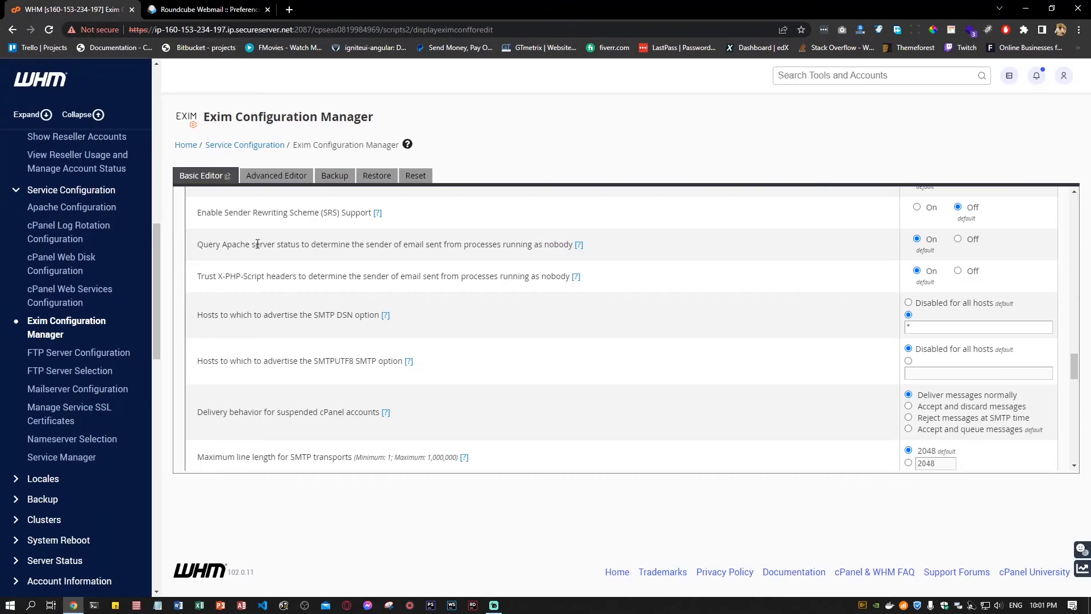
left_click(205, 9)
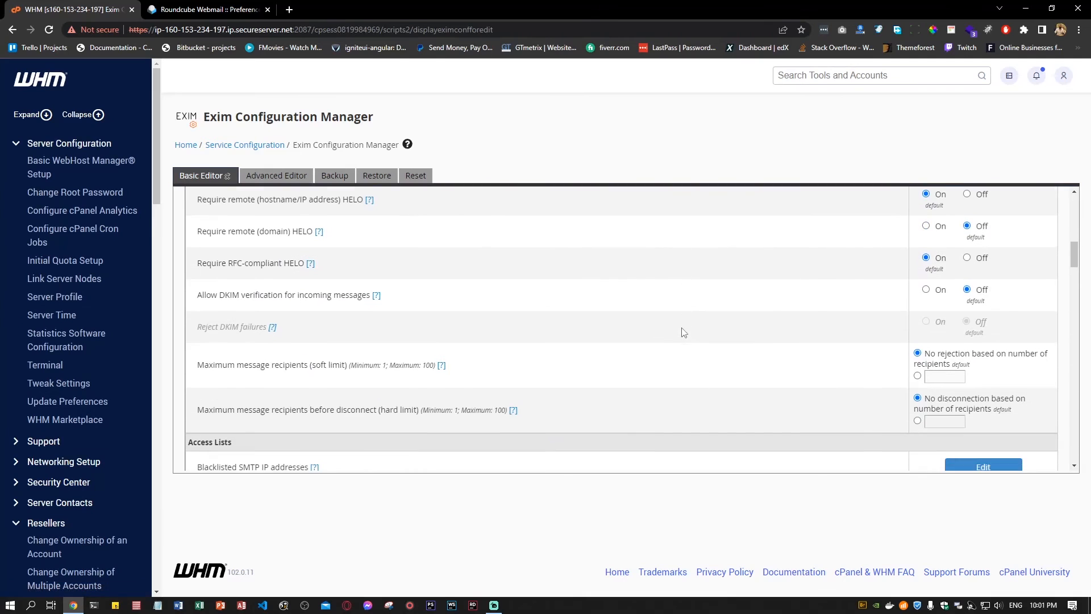
scroll("down", 3)
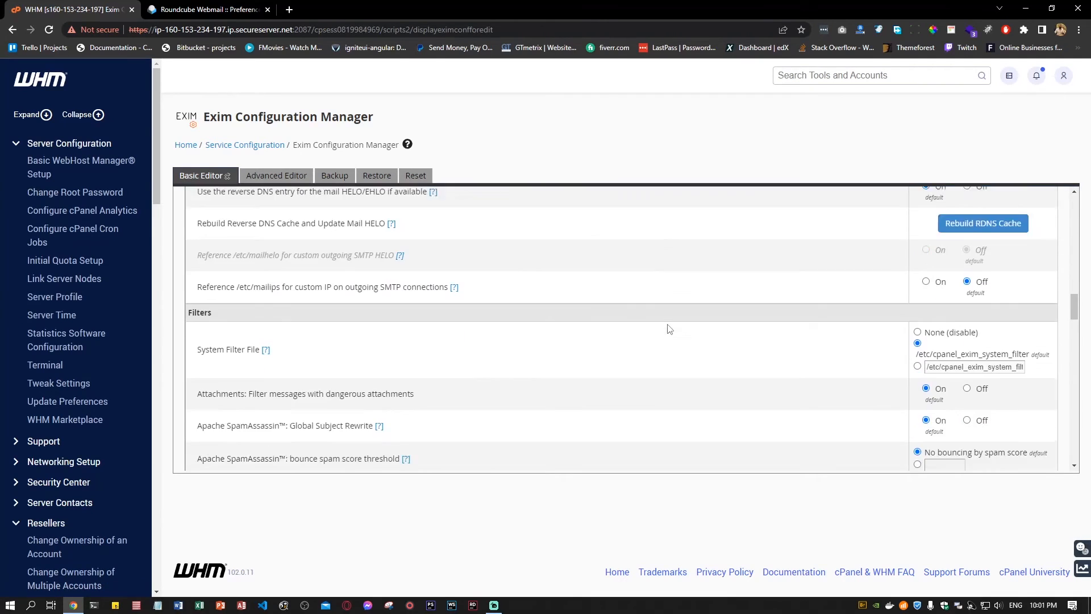
scroll("down", 3)
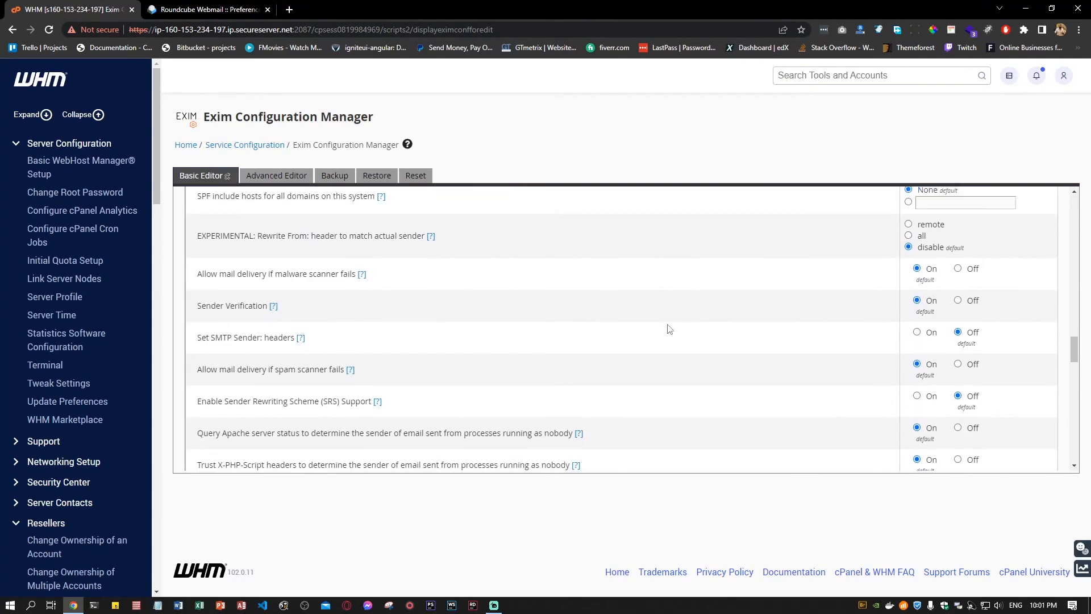
scroll("down", 3)
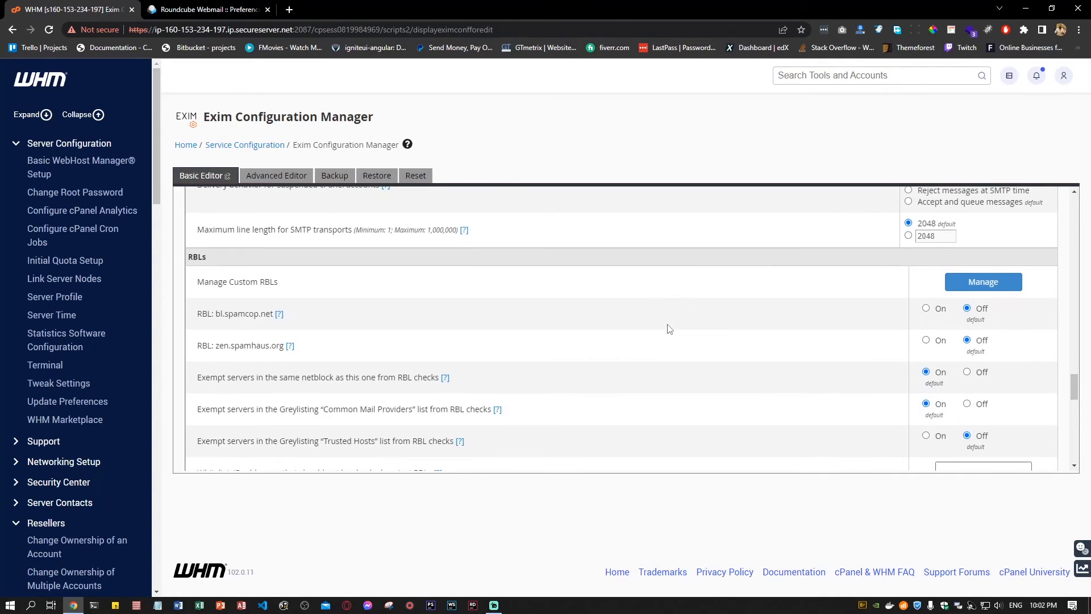
scroll("down", 3)
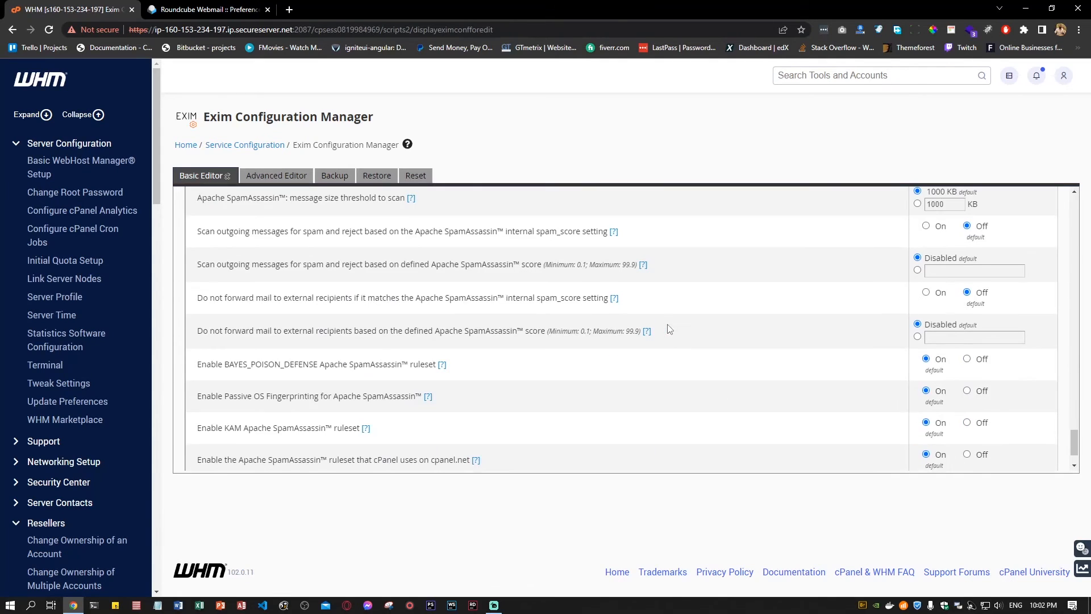
scroll("down", 3)
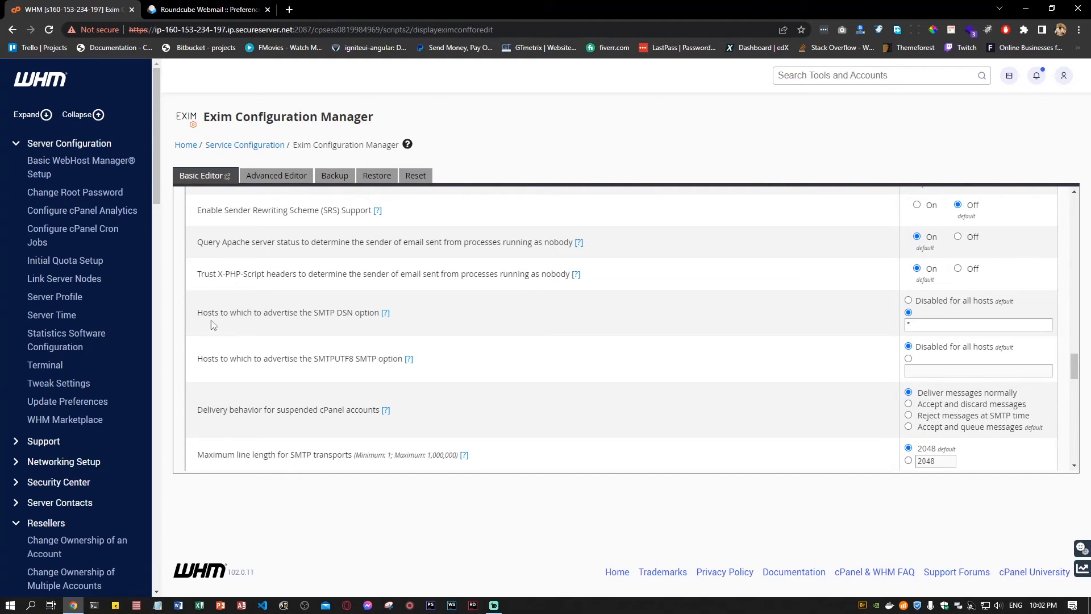
Edit the 'Hosts to which to advertise the SMTP DSN option' value, then return to Roundcube.
left_click_drag(207, 312, 275, 312)
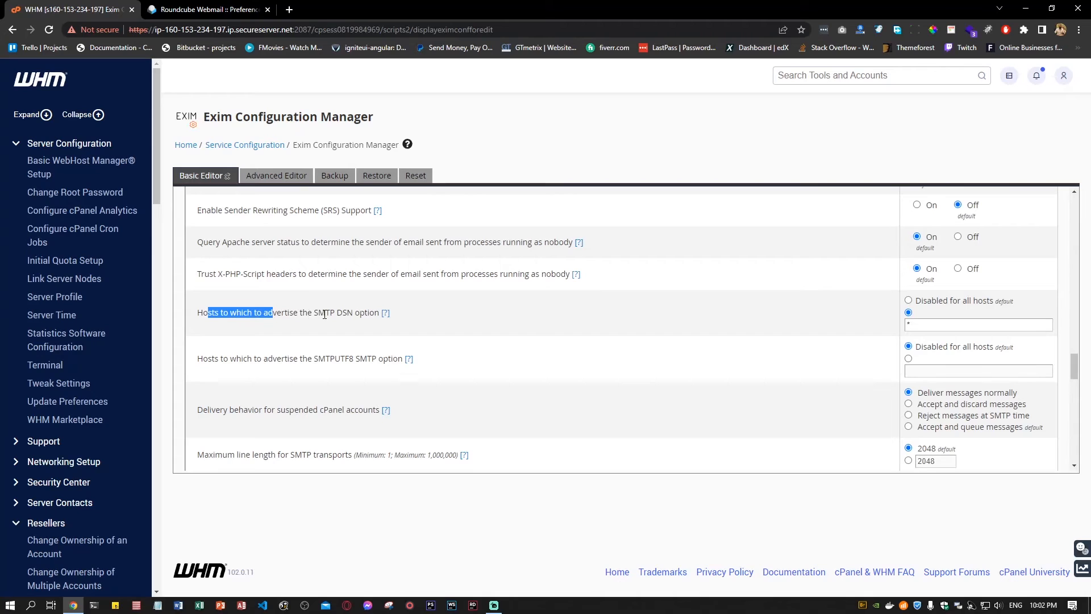
mouse_move(427, 233)
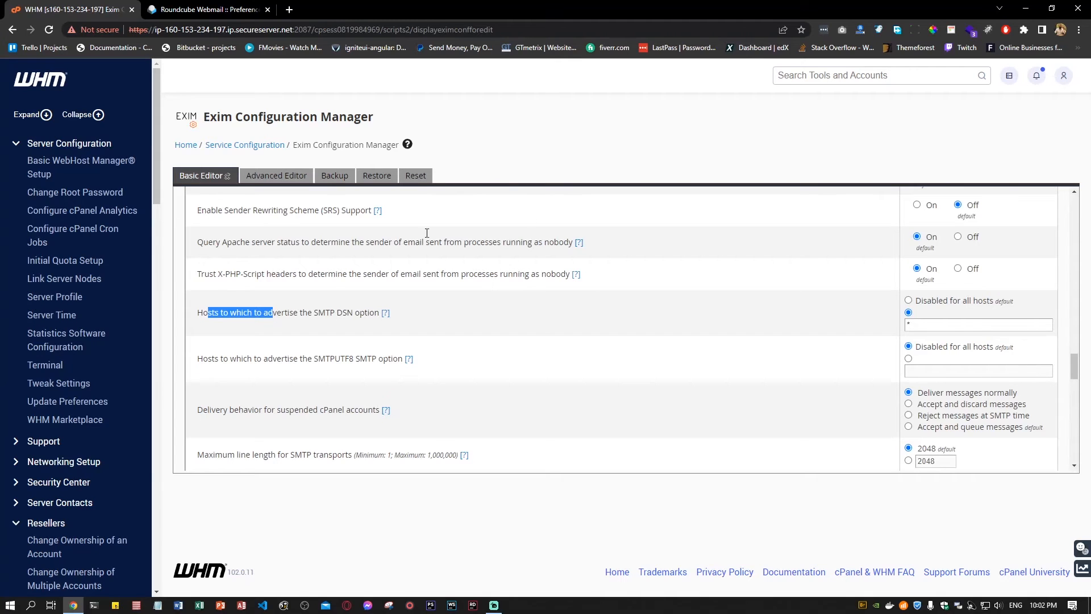
left_click(978, 324)
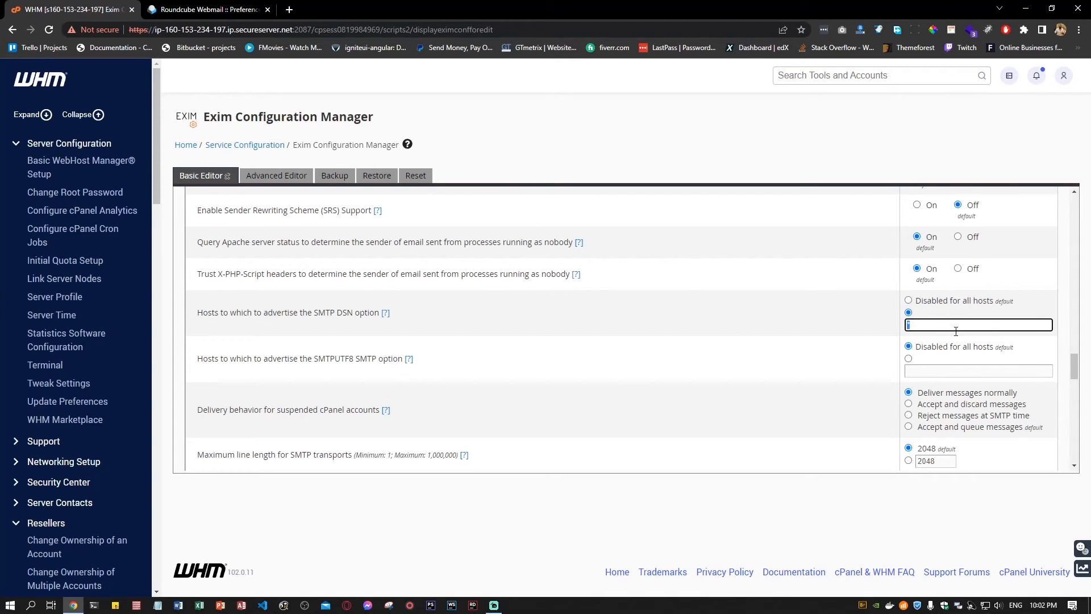
scroll("down", 3)
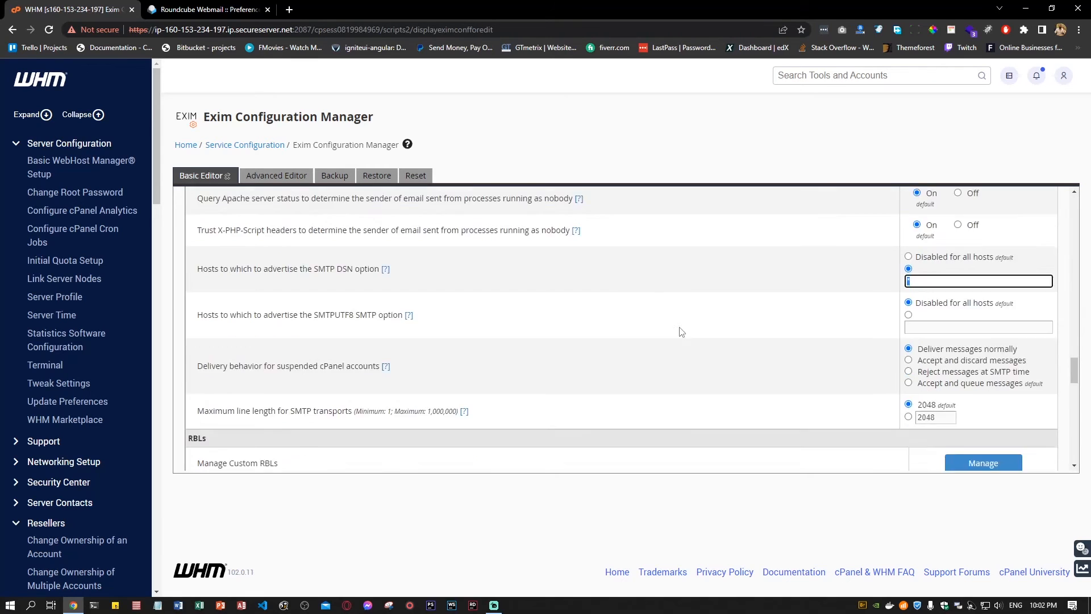
scroll("down", 3)
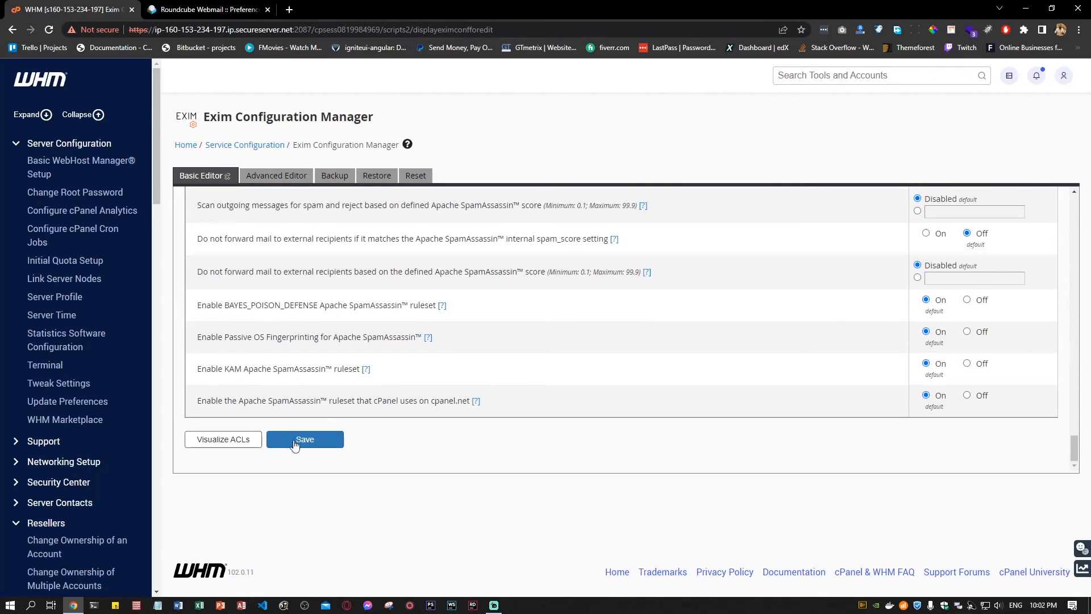
left_click(205, 9)
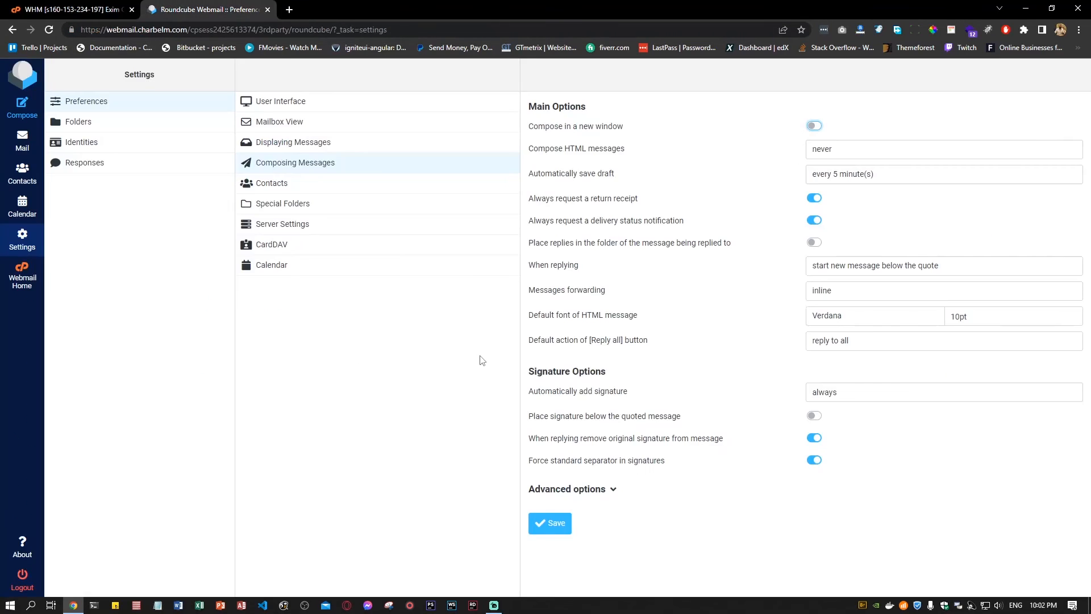
Start a new message and check its return receipt and delivery status notification options.
left_click(813, 126)
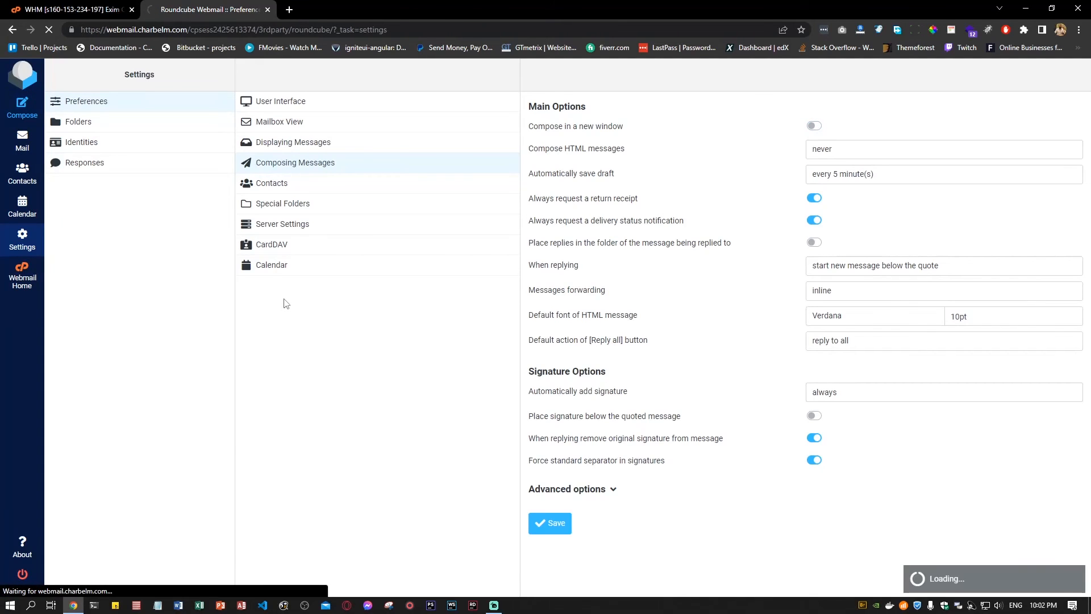
left_click(22, 108)
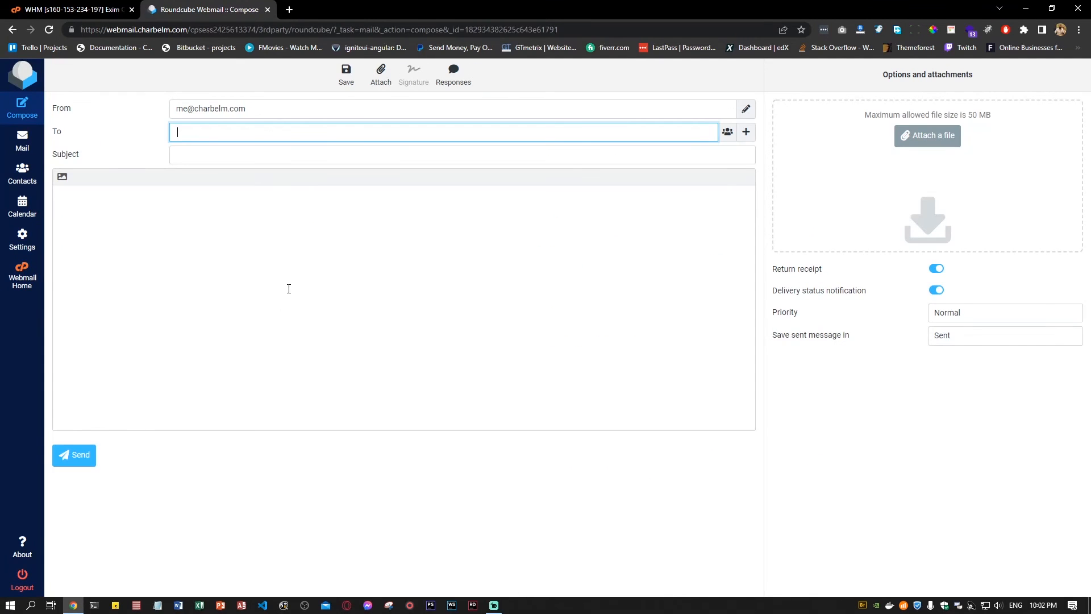